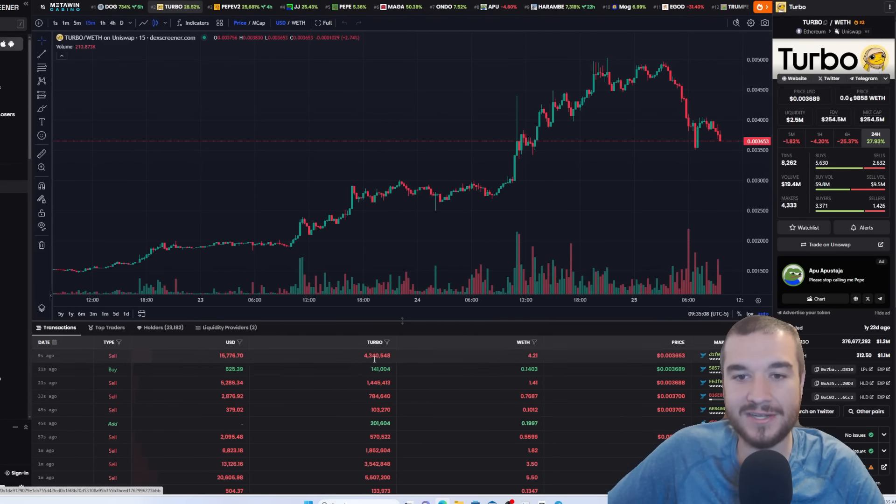
{"action": "mouse_move", "coordinate": [390, 230]}
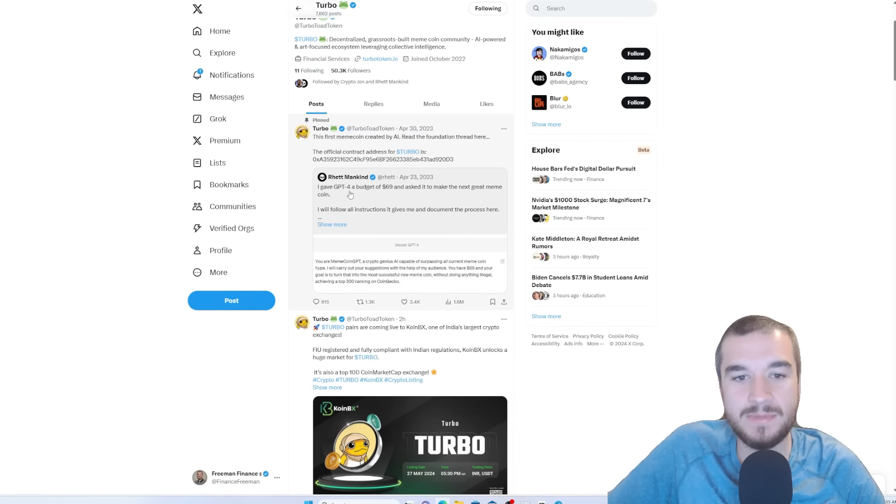
Scroll Turbo's posts past the KoinBX listing and open the Binance application post.
{"action": "scroll", "scroll_direction": "up", "scroll_amount": 3}
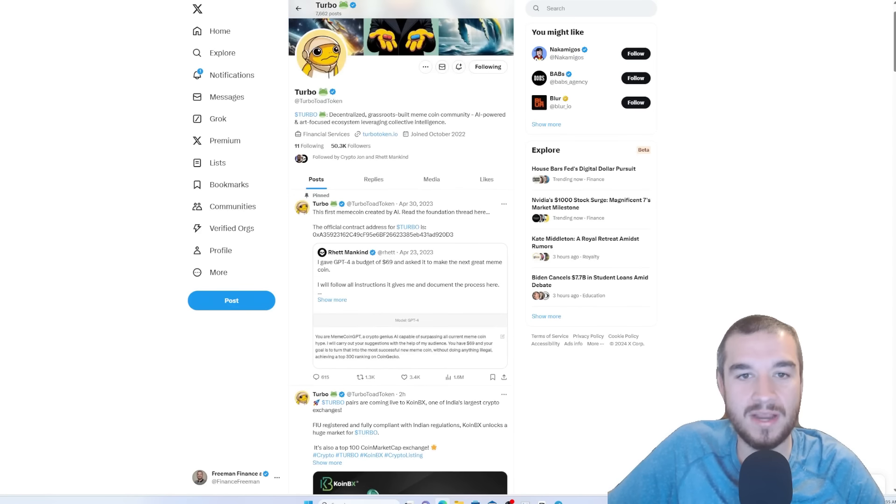
{"action": "scroll", "scroll_direction": "down", "scroll_amount": 3}
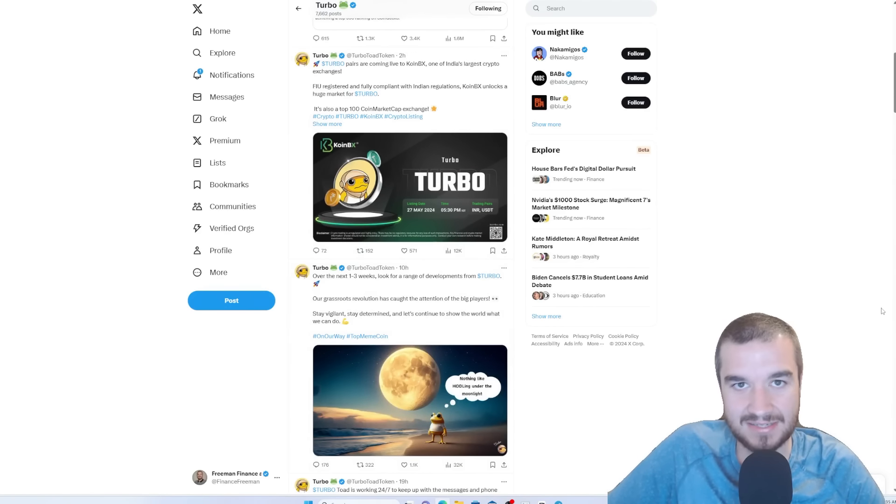
{"action": "scroll", "scroll_direction": "down", "scroll_amount": 3}
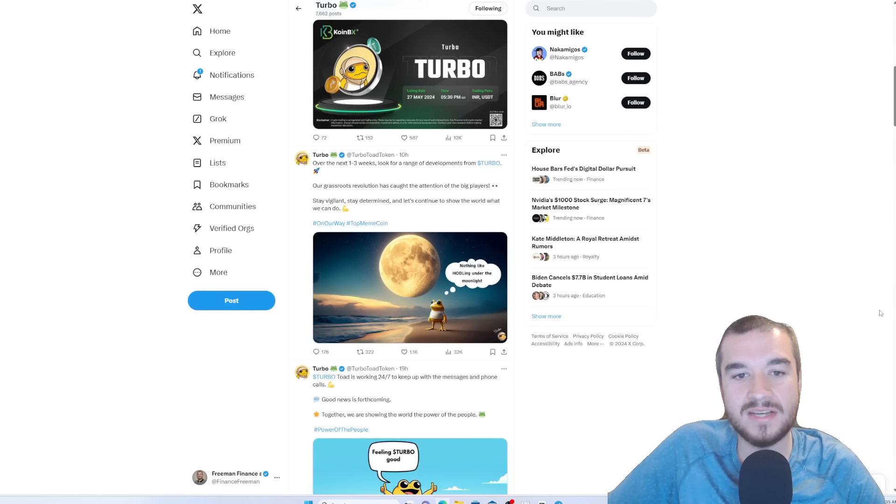
{"action": "mouse_move", "coordinate": [842, 313]}
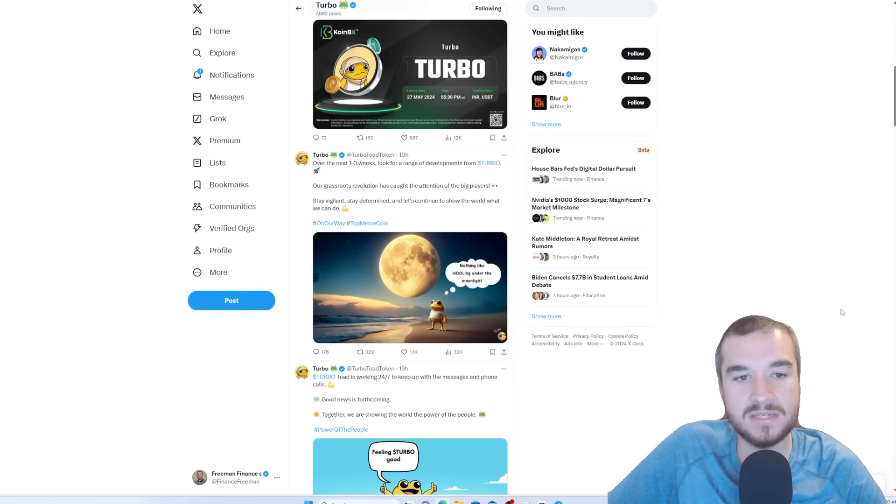
{"action": "left_click", "coordinate": [403, 137]}
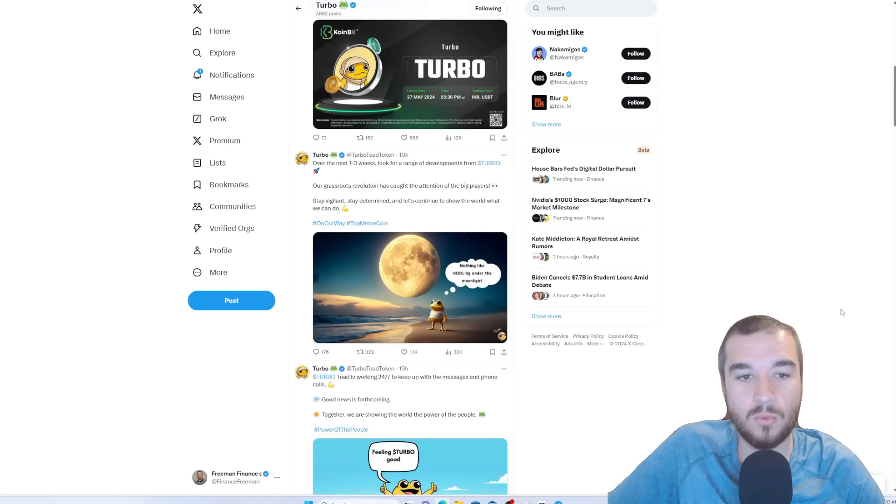
{"action": "left_click", "coordinate": [410, 288]}
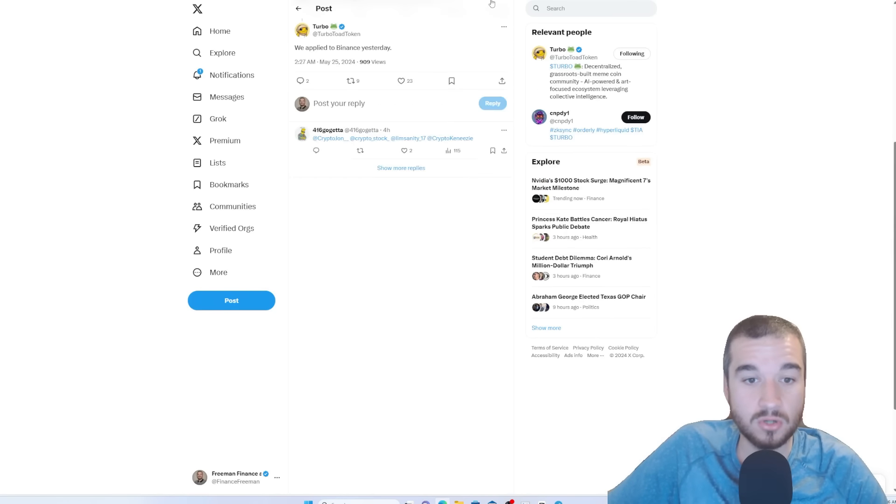
{"action": "mouse_move", "coordinate": [474, 306]}
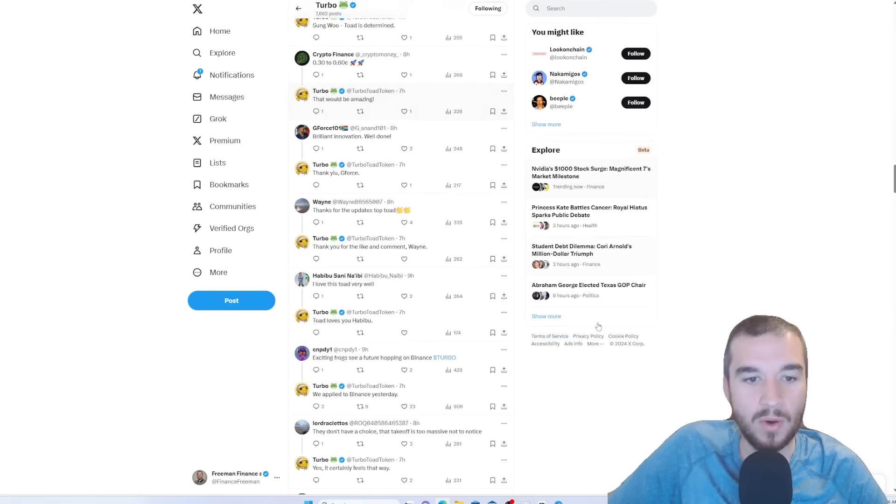
Scroll through Turbo's replies about the Binance application and tier-one exchanges.
{"action": "scroll", "scroll_direction": "down", "scroll_amount": 3}
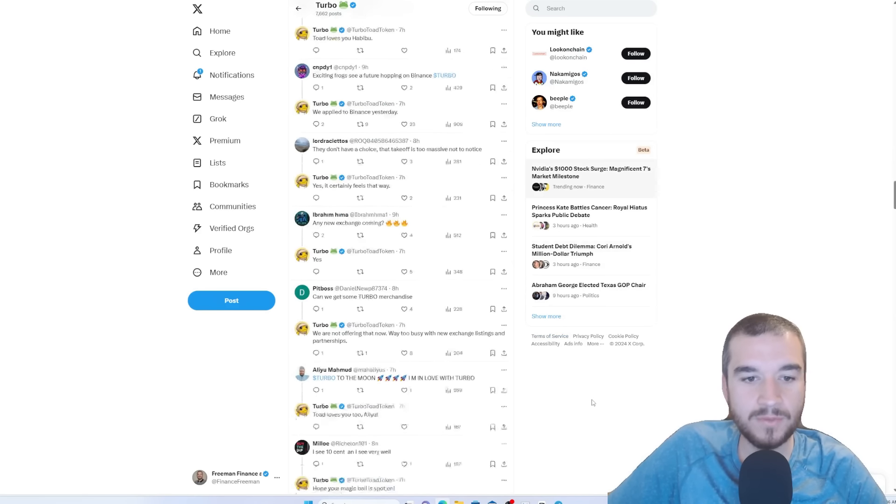
{"action": "scroll", "scroll_direction": "down", "scroll_amount": 3}
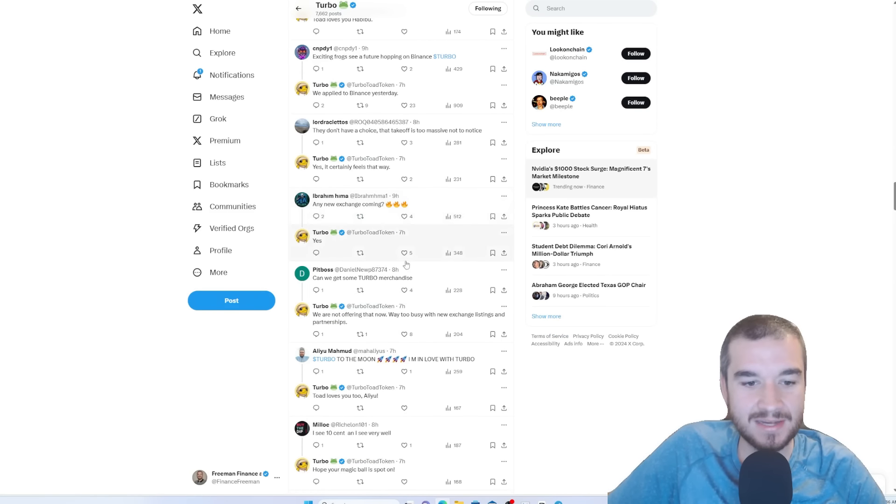
{"action": "scroll", "scroll_direction": "down", "scroll_amount": 3}
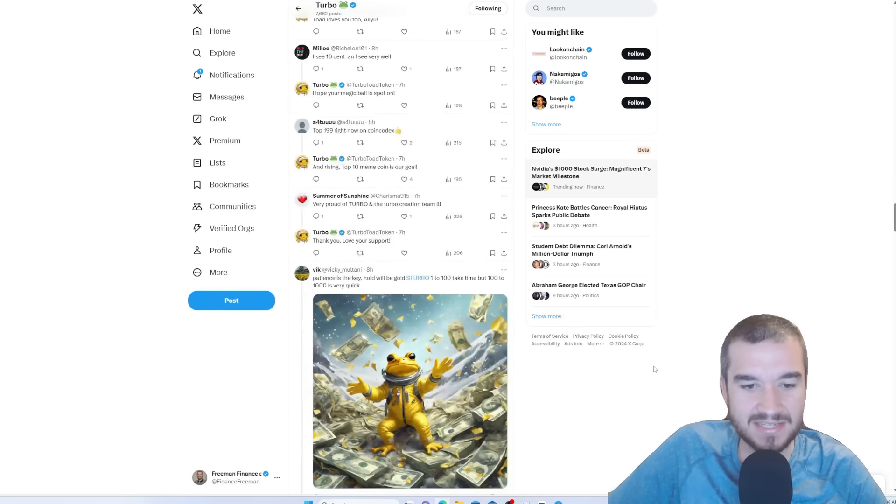
{"action": "scroll", "scroll_direction": "down", "scroll_amount": 3}
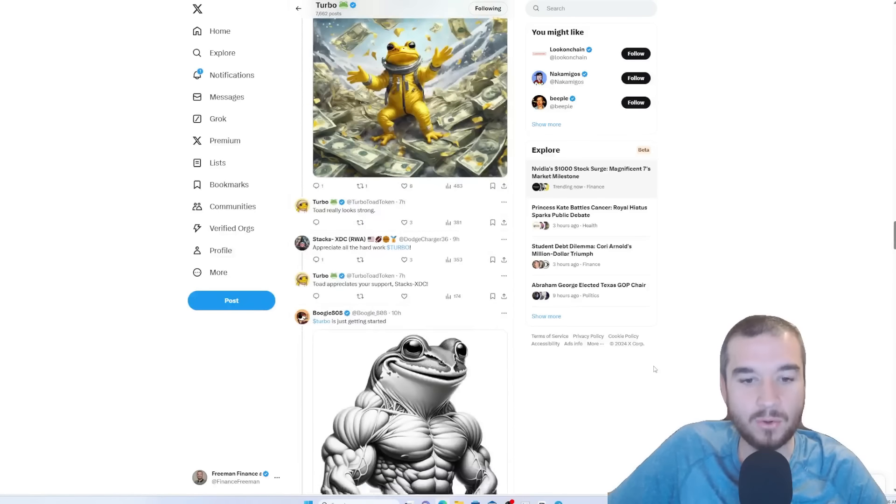
{"action": "scroll", "scroll_direction": "down", "scroll_amount": 3}
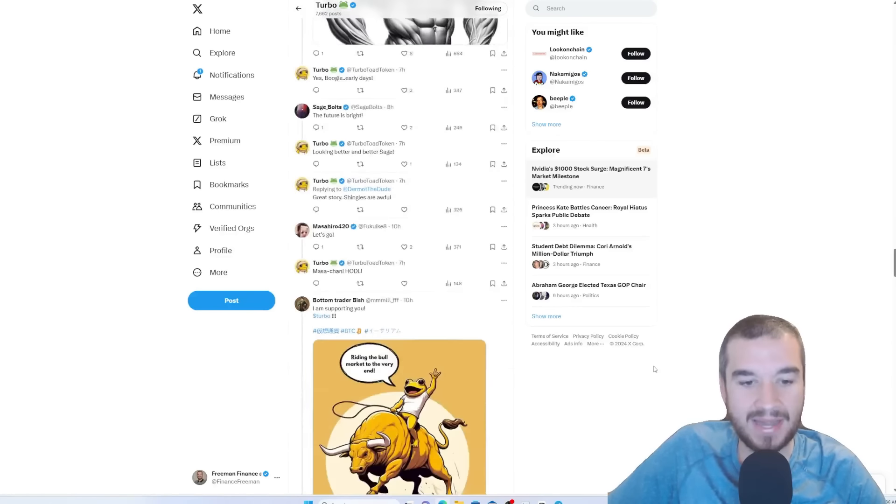
{"action": "scroll", "scroll_direction": "down", "scroll_amount": 3}
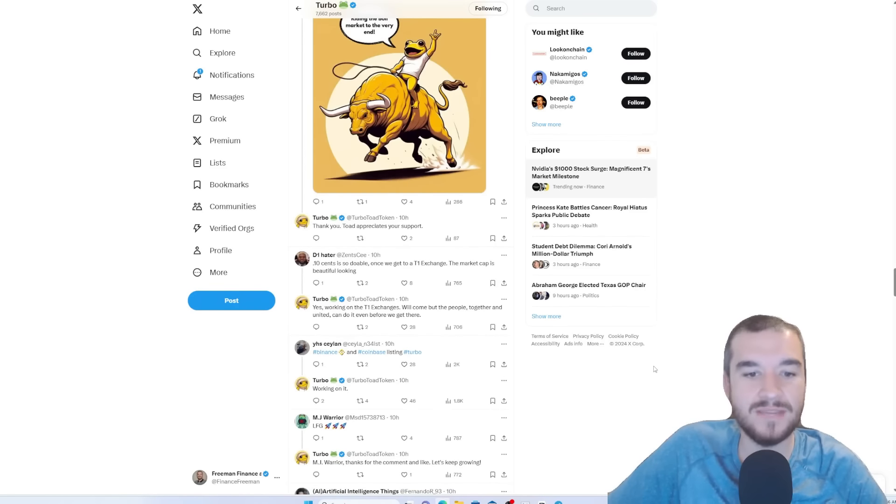
{"action": "scroll", "scroll_direction": "down", "scroll_amount": 3}
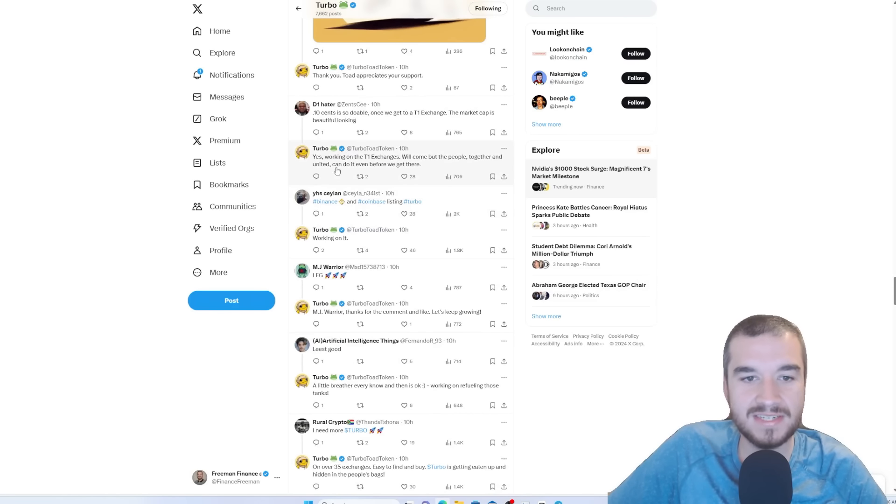
{"action": "mouse_move", "coordinate": [437, 166]}
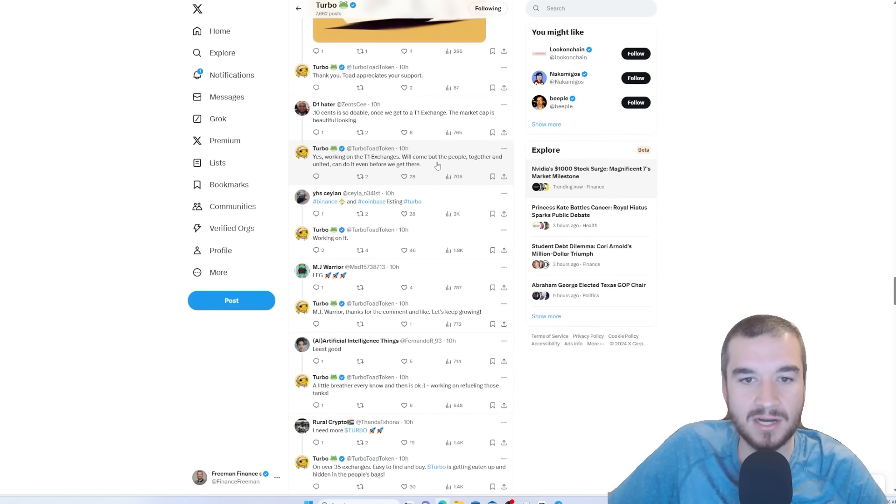
{"action": "mouse_move", "coordinate": [416, 168]}
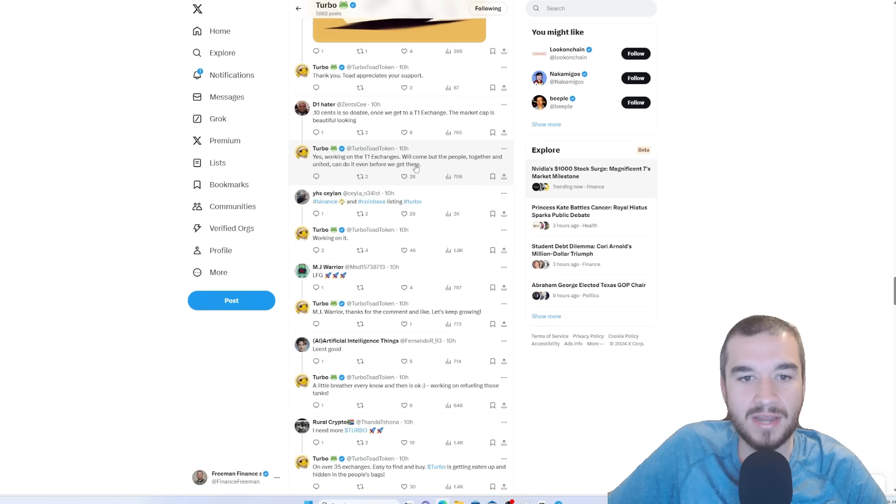
{"action": "mouse_move", "coordinate": [330, 127]}
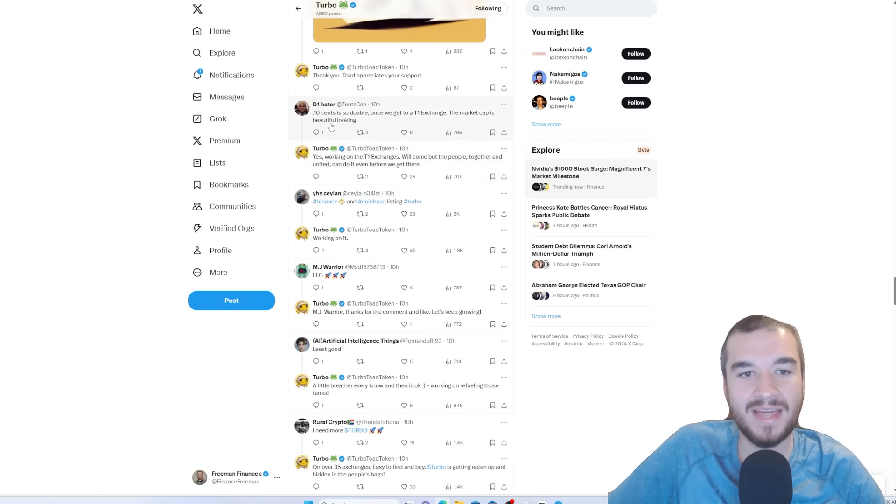
{"action": "mouse_move", "coordinate": [404, 157]}
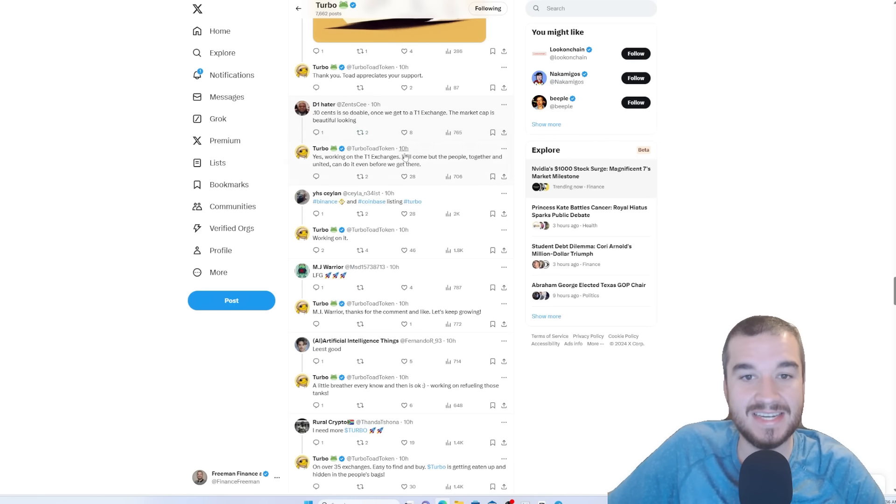
{"action": "scroll", "scroll_direction": "down", "scroll_amount": 3}
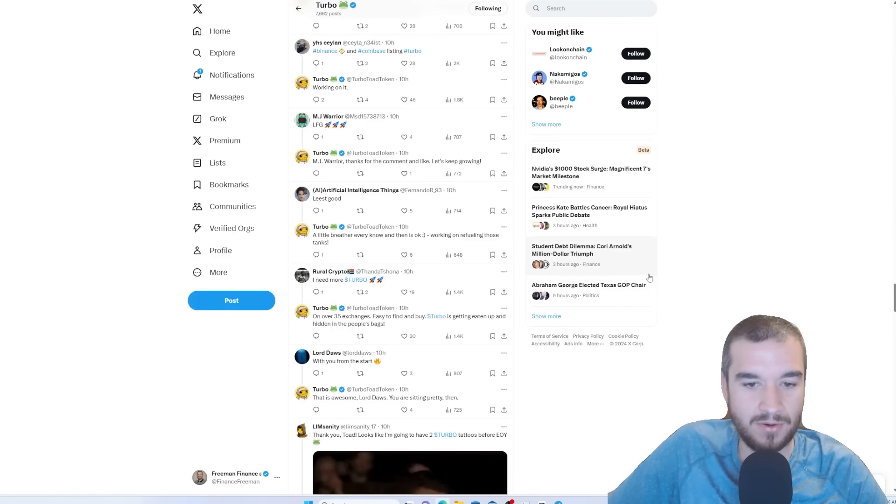
{"action": "scroll", "scroll_direction": "down", "scroll_amount": 3}
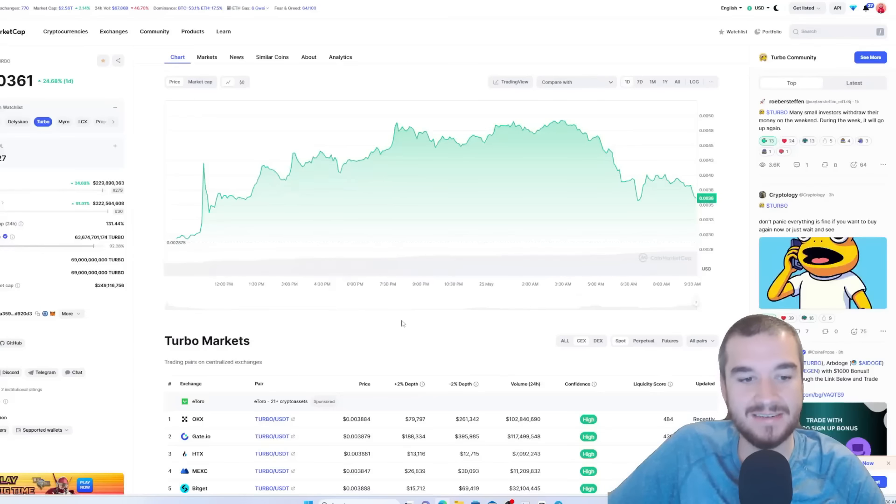
Filter Turbo Markets to DEX pairs, then back to centralized exchange pairs.
{"action": "scroll", "scroll_direction": "down", "scroll_amount": 3}
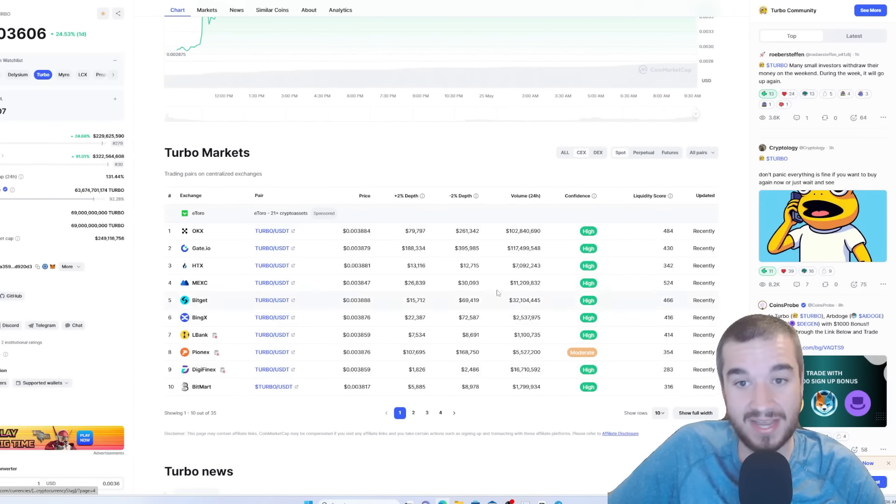
{"action": "left_click", "coordinate": [597, 153]}
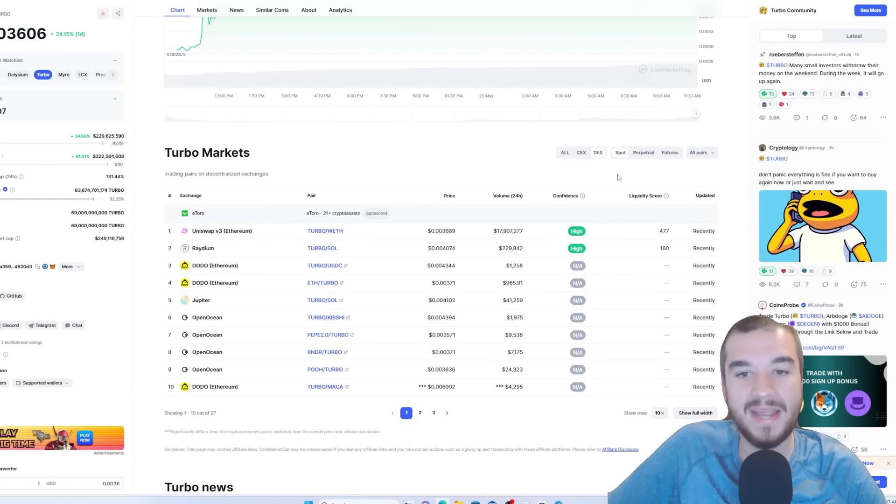
{"action": "left_click", "coordinate": [582, 152]}
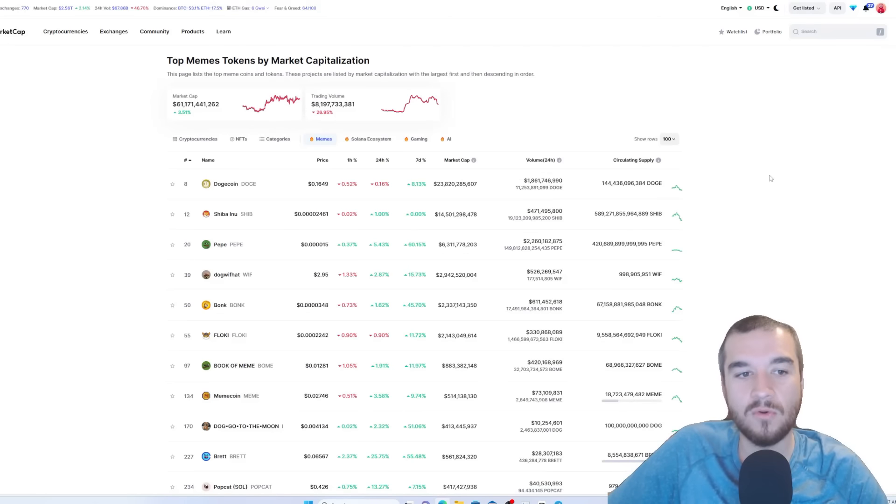
{"action": "mouse_move", "coordinate": [779, 177]}
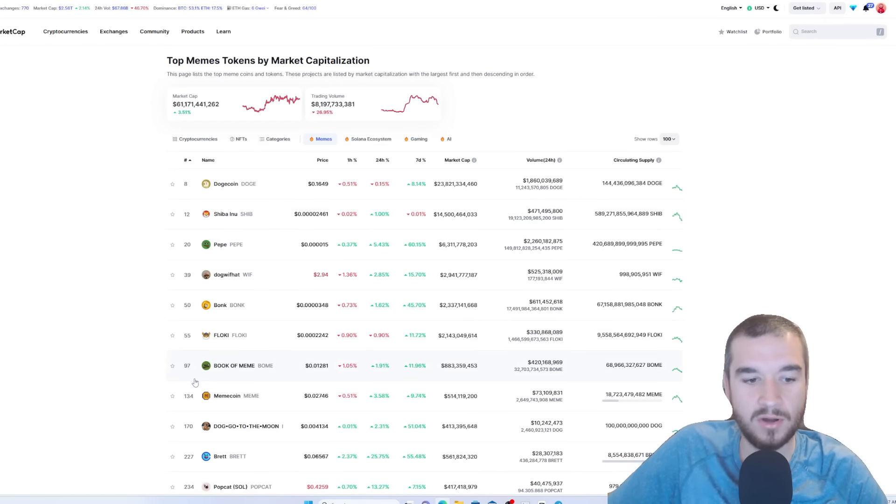
Scroll down the Top Memes Tokens by market capitalization list.
{"action": "scroll", "scroll_direction": "down", "scroll_amount": 3}
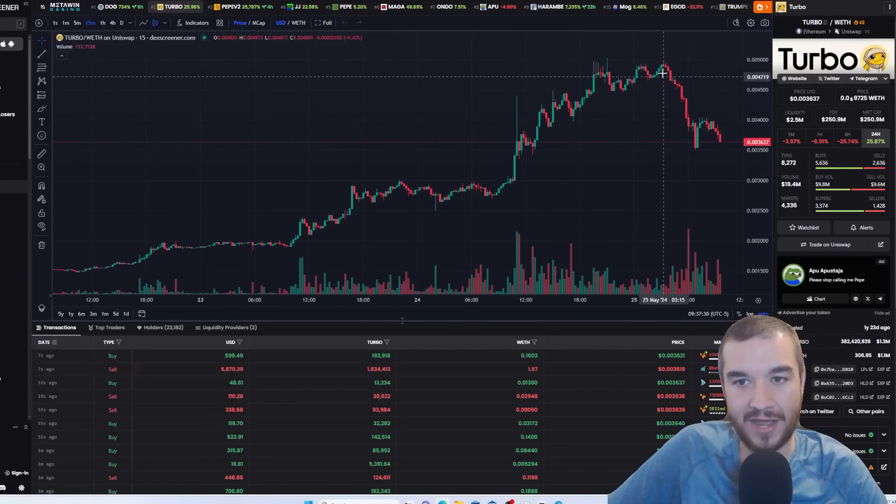
{"action": "mouse_move", "coordinate": [665, 60]}
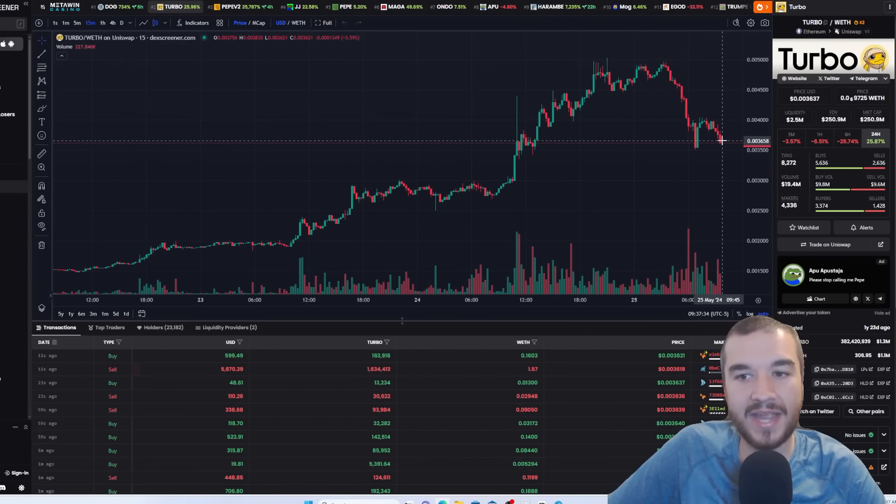
{"action": "mouse_move", "coordinate": [694, 152]}
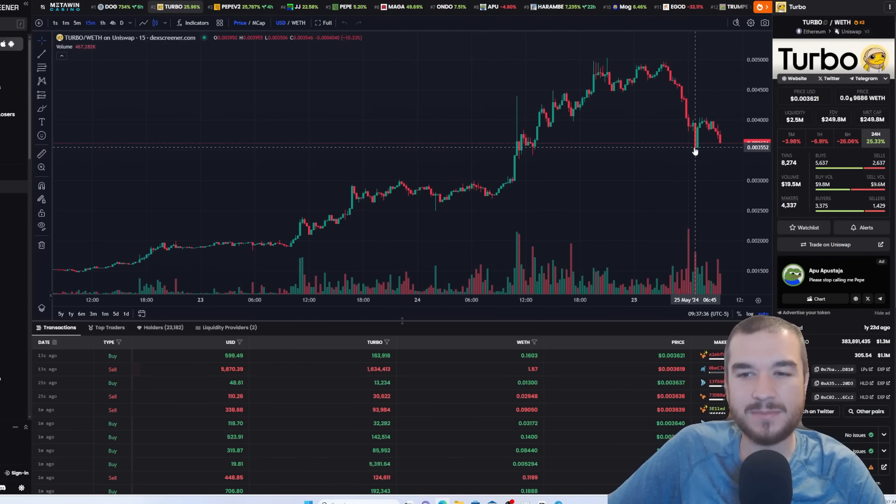
{"action": "mouse_move", "coordinate": [695, 151]}
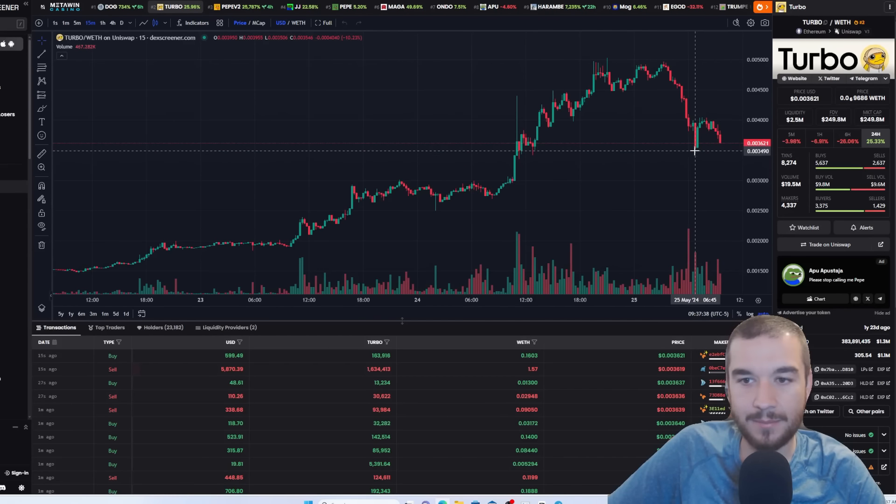
{"action": "mouse_move", "coordinate": [714, 107]}
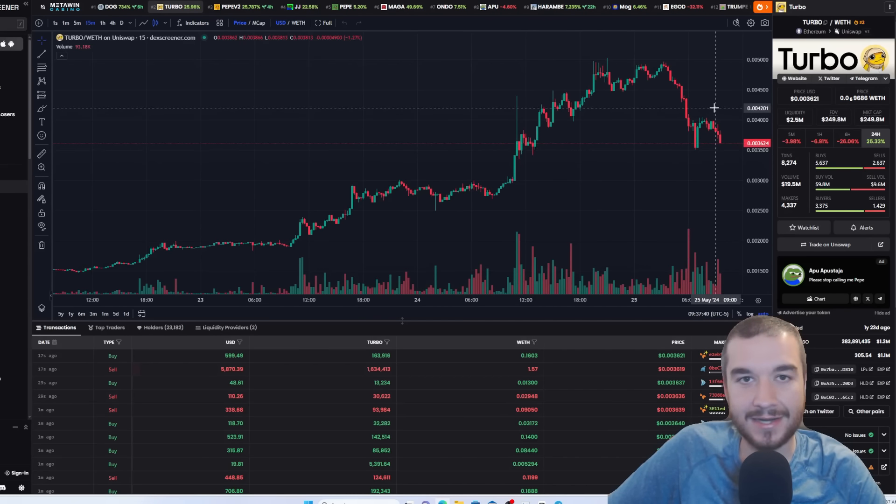
{"action": "mouse_move", "coordinate": [587, 75]}
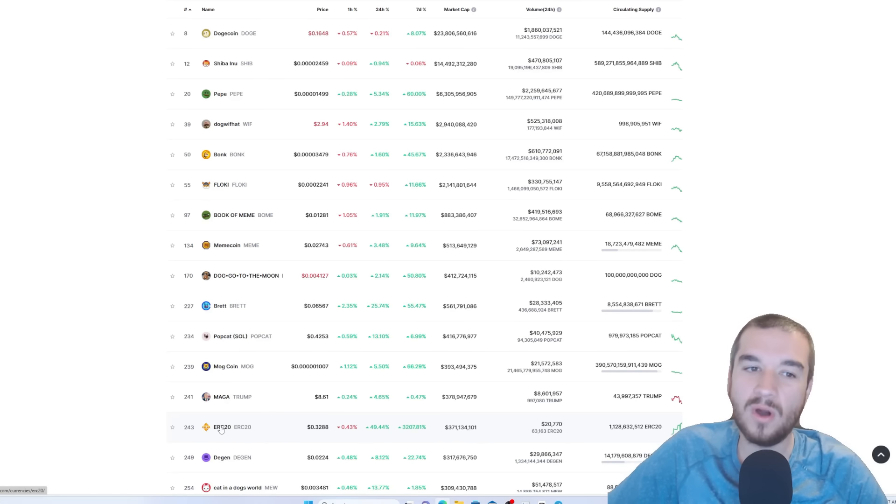
{"action": "mouse_move", "coordinate": [227, 312]}
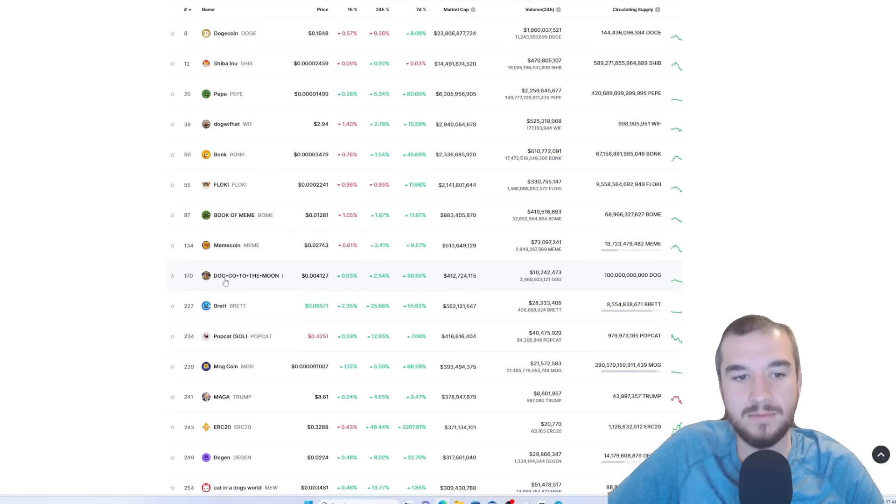
{"action": "mouse_move", "coordinate": [279, 285]}
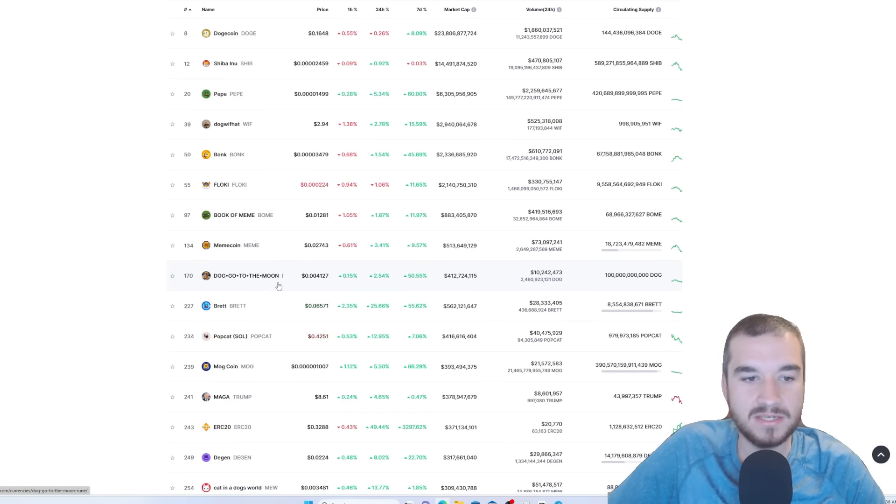
Scroll the meme token ranking from Dogecoin down to Brett, Popcat and Mog Coin.
{"action": "scroll", "scroll_direction": "up", "scroll_amount": 3}
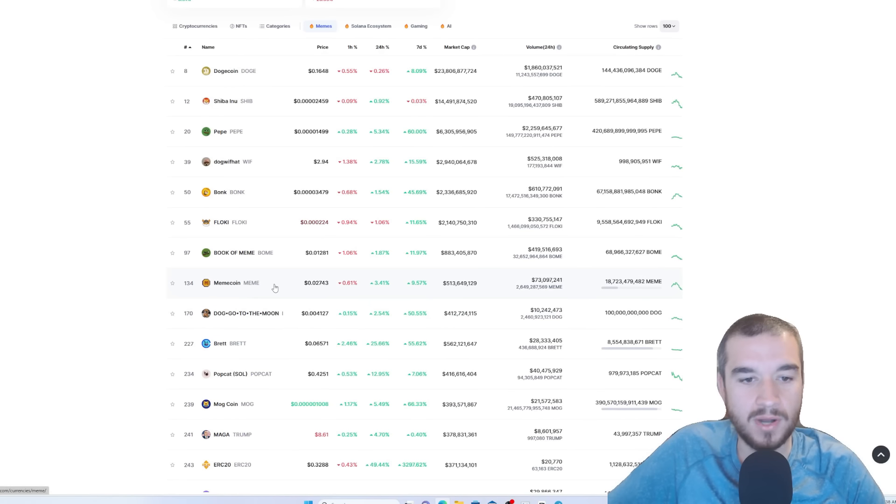
{"action": "mouse_move", "coordinate": [248, 256]}
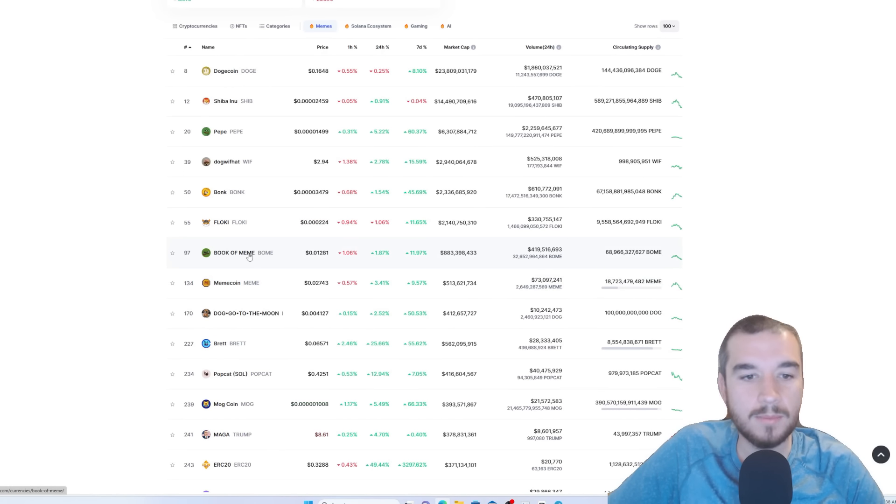
{"action": "mouse_move", "coordinate": [240, 222]}
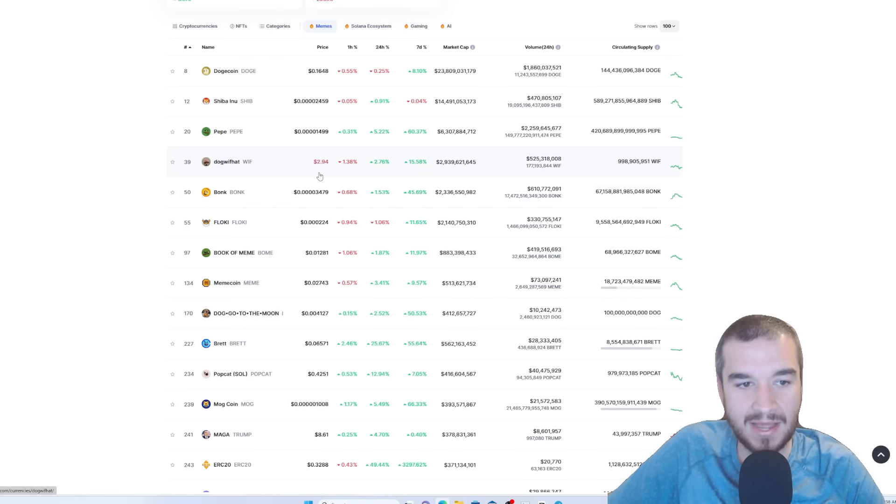
{"action": "mouse_move", "coordinate": [486, 176]}
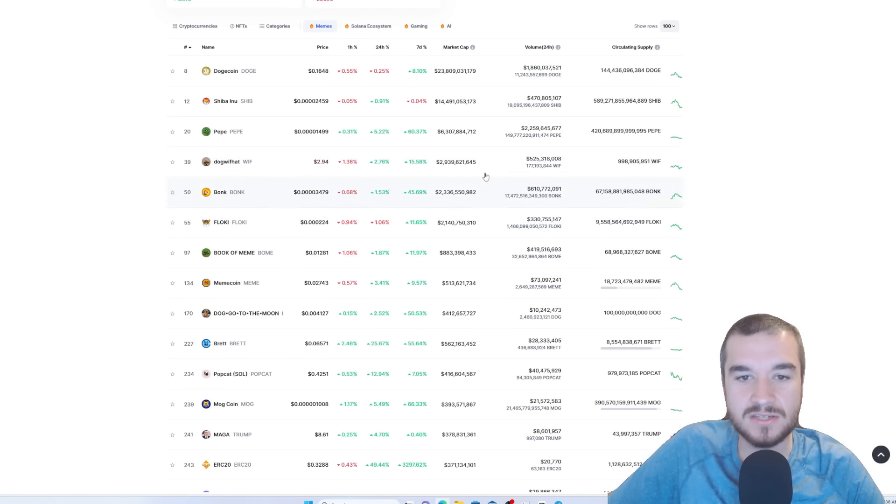
{"action": "mouse_move", "coordinate": [393, 222]}
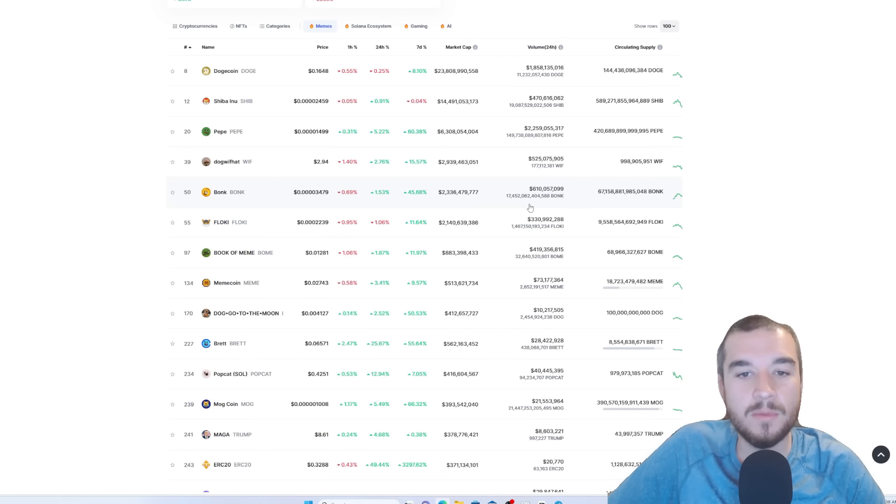
{"action": "scroll", "scroll_direction": "up", "scroll_amount": 3}
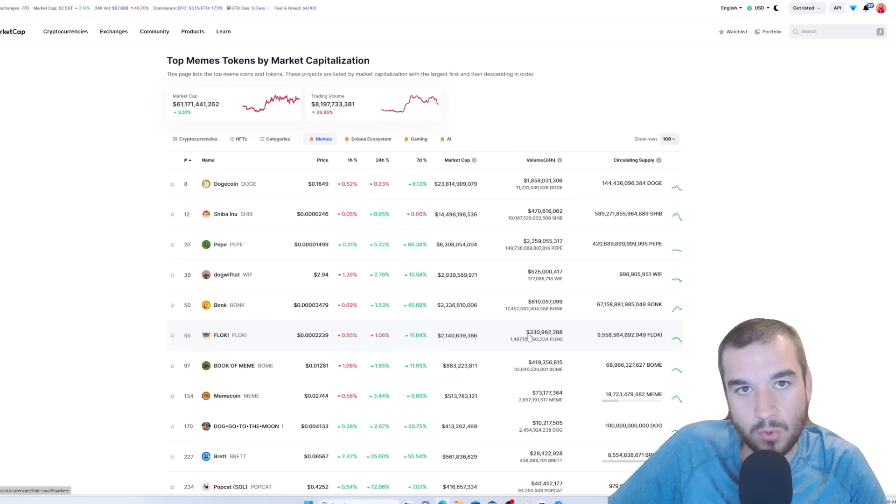
{"action": "scroll", "scroll_direction": "down", "scroll_amount": 3}
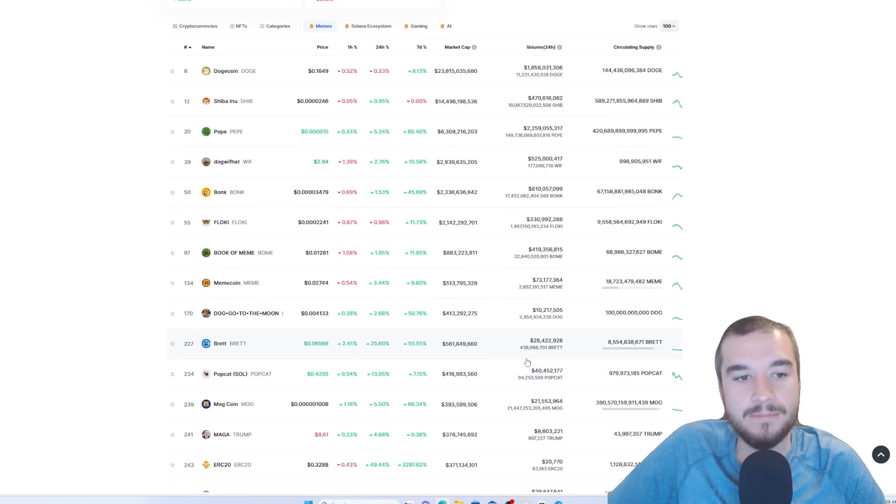
{"action": "mouse_move", "coordinate": [481, 187]}
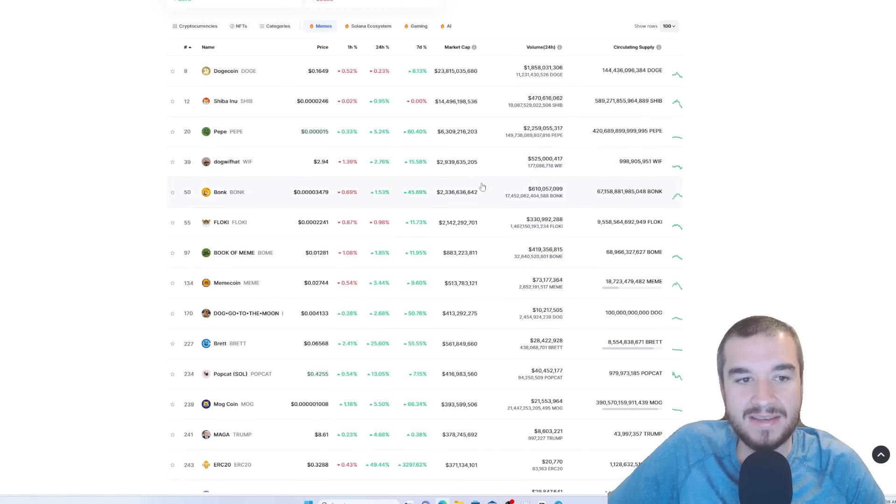
{"action": "mouse_move", "coordinate": [554, 331]}
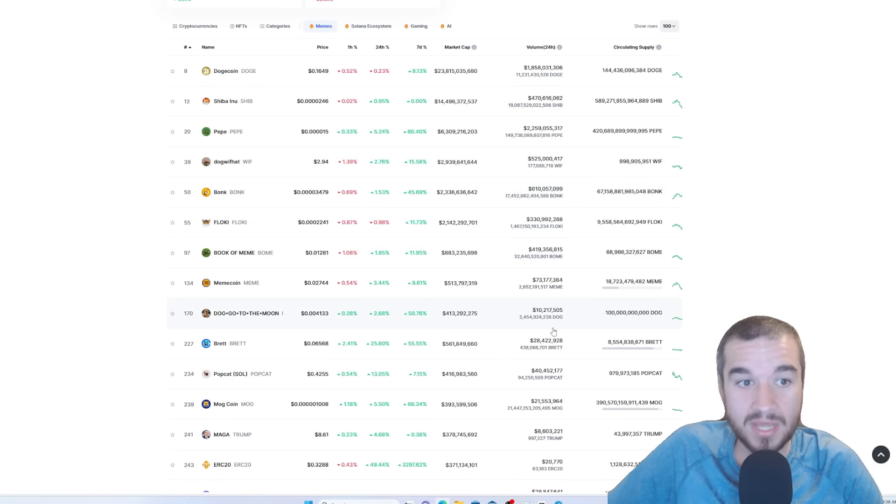
{"action": "mouse_move", "coordinate": [472, 163]}
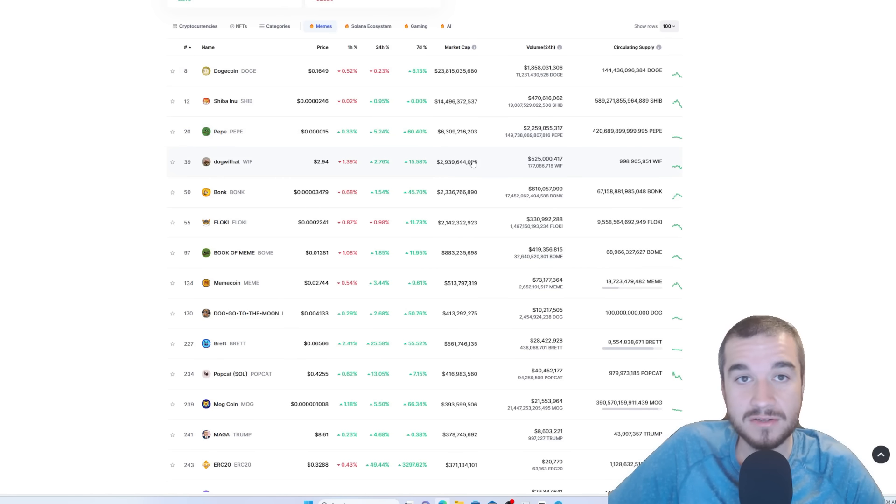
{"action": "mouse_move", "coordinate": [525, 215]}
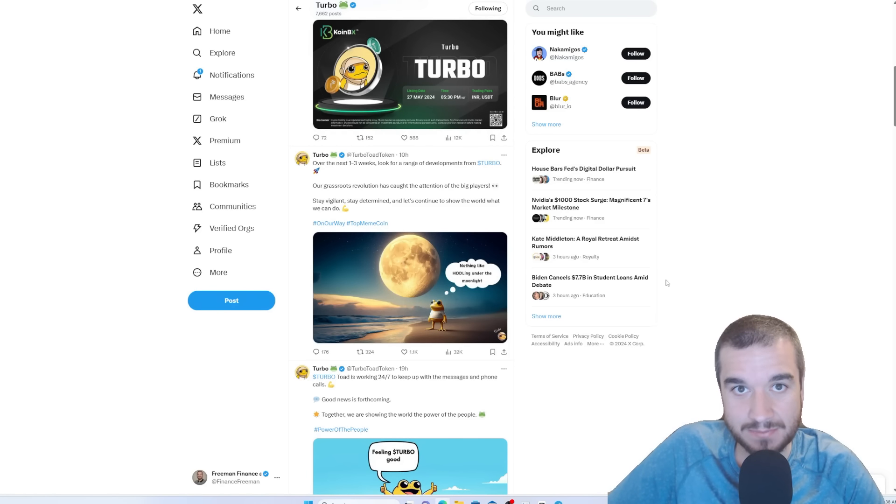
{"action": "mouse_move", "coordinate": [586, 97]}
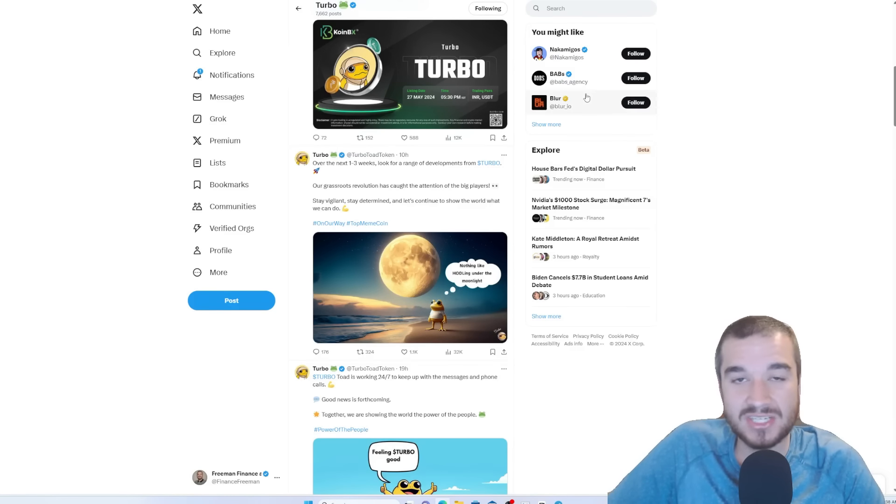
{"action": "scroll", "scroll_direction": "down", "scroll_amount": 3}
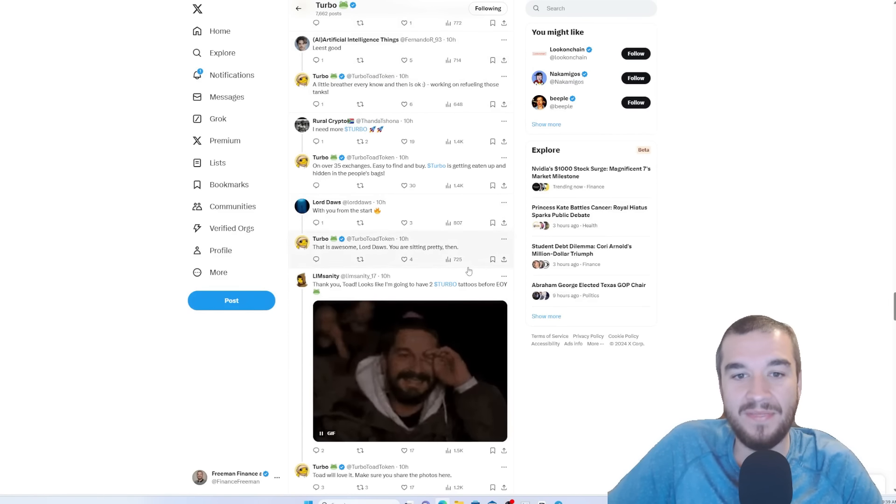
{"action": "scroll", "scroll_direction": "down", "scroll_amount": 3}
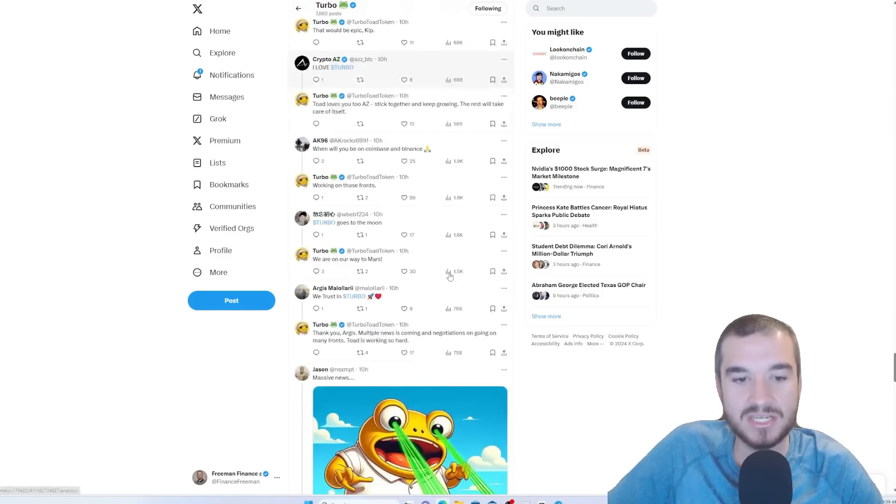
{"action": "scroll", "scroll_direction": "down", "scroll_amount": 3}
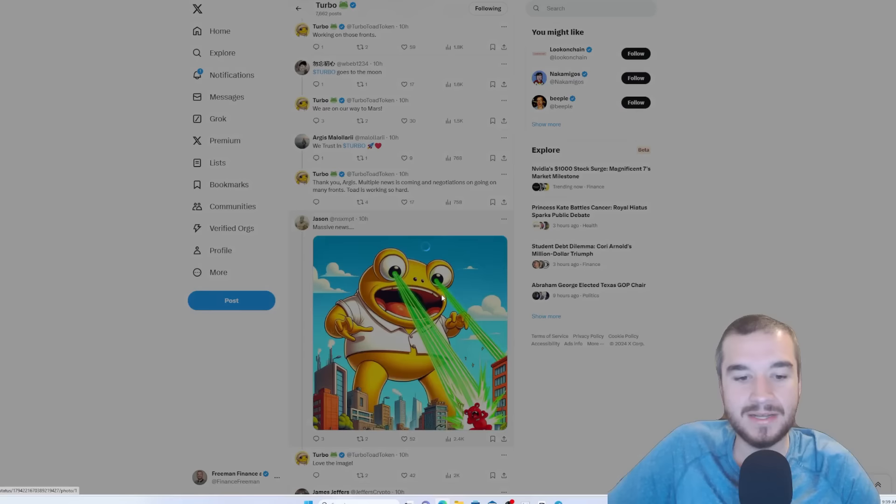
{"action": "left_click", "coordinate": [409, 334]}
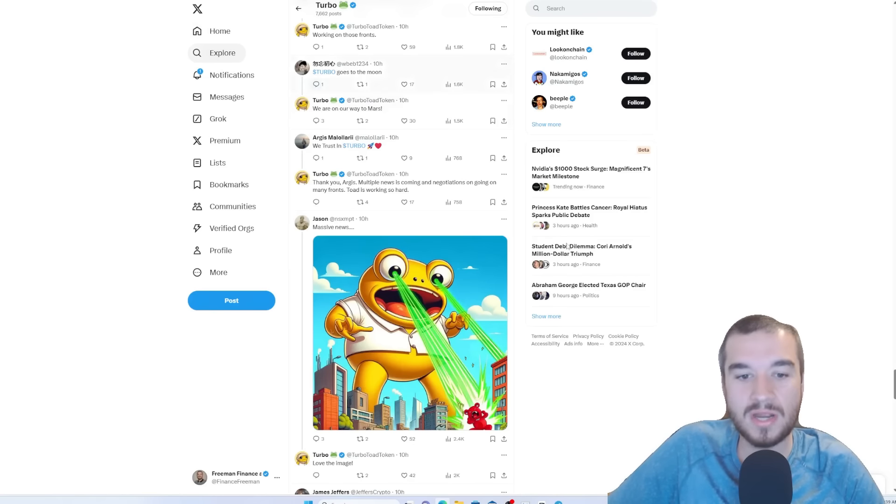
{"action": "scroll", "scroll_direction": "up", "scroll_amount": 3}
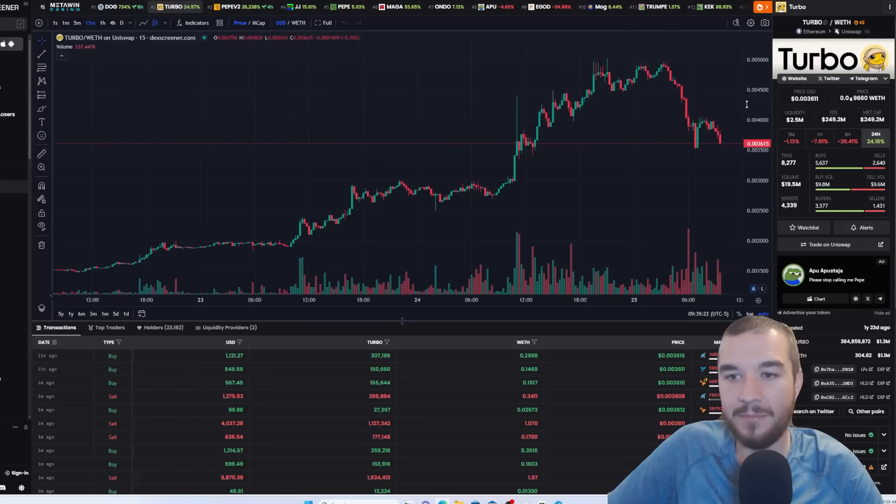
{"action": "mouse_move", "coordinate": [487, 199]}
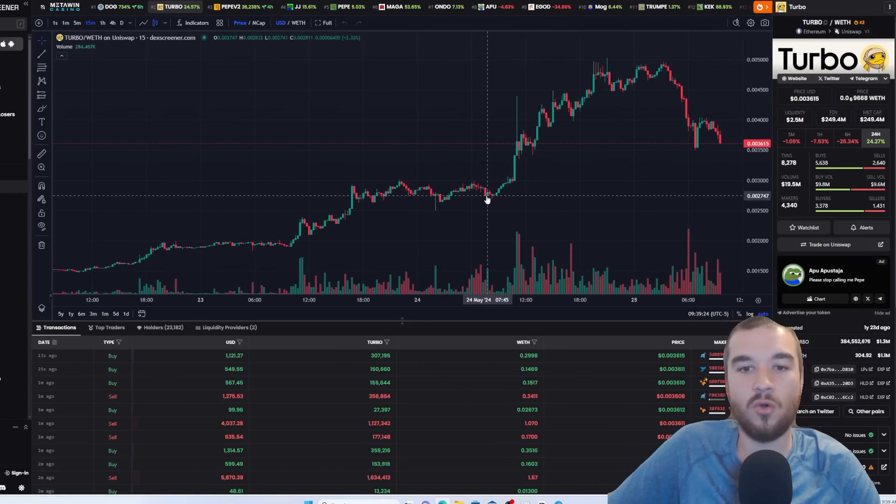
{"action": "mouse_move", "coordinate": [86, 272]}
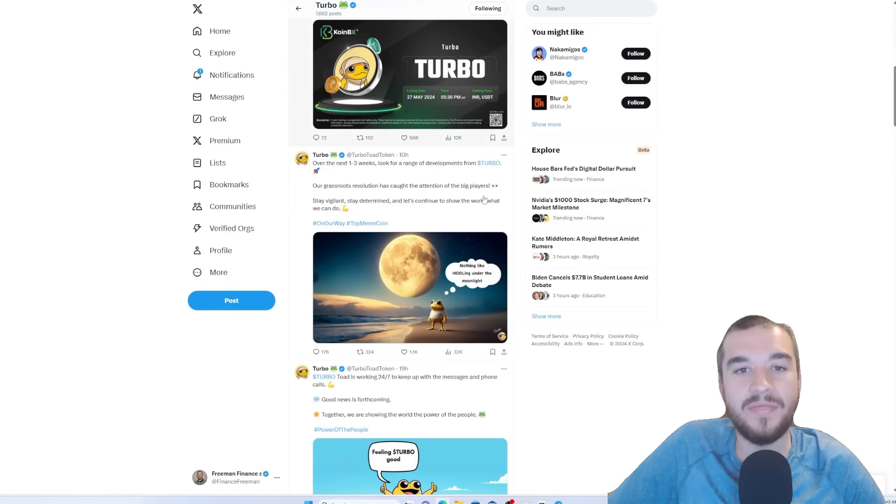
Scroll from the pinned post down the Turbo feed and back up.
{"action": "scroll", "scroll_direction": "up", "scroll_amount": 3}
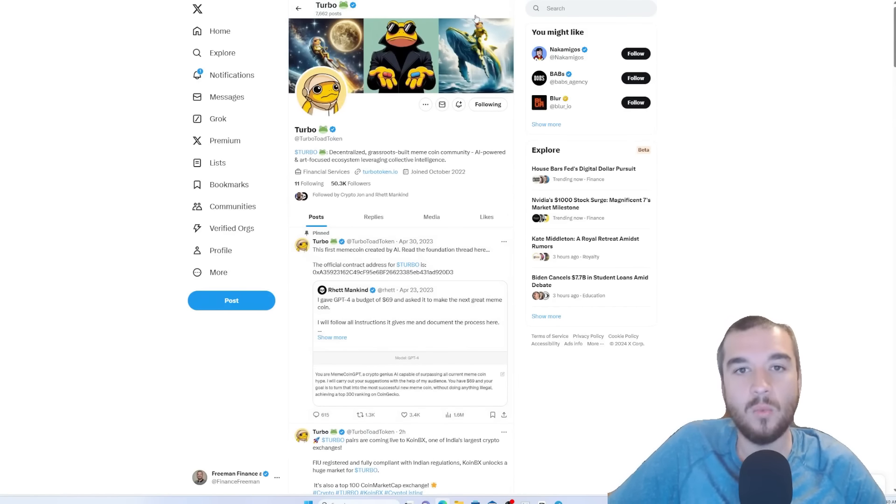
{"action": "scroll", "scroll_direction": "down", "scroll_amount": 3}
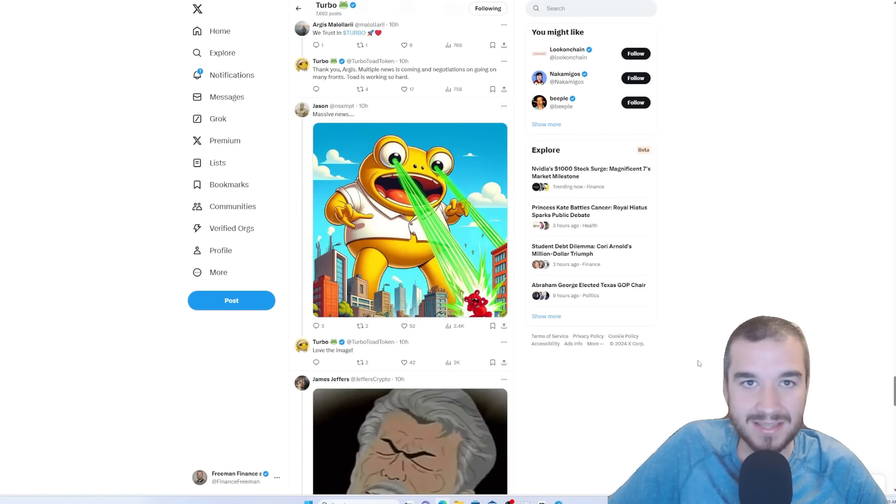
{"action": "scroll", "scroll_direction": "down", "scroll_amount": 3}
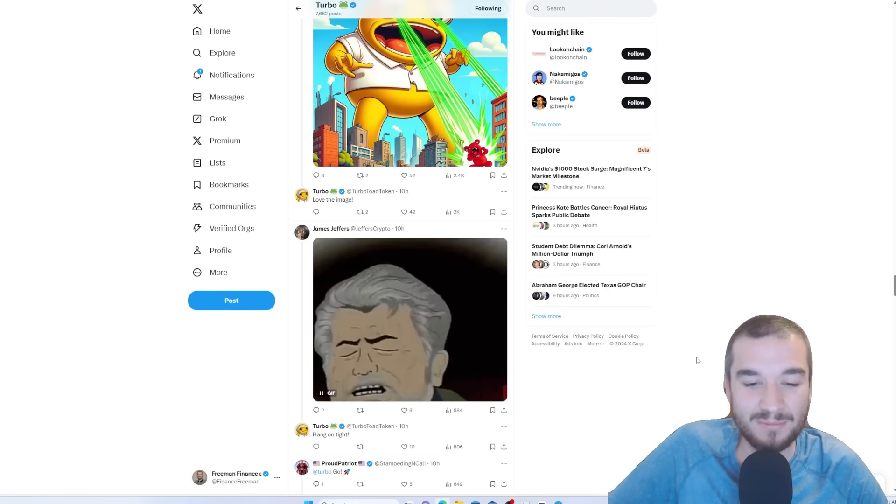
{"action": "scroll", "scroll_direction": "up", "scroll_amount": 3}
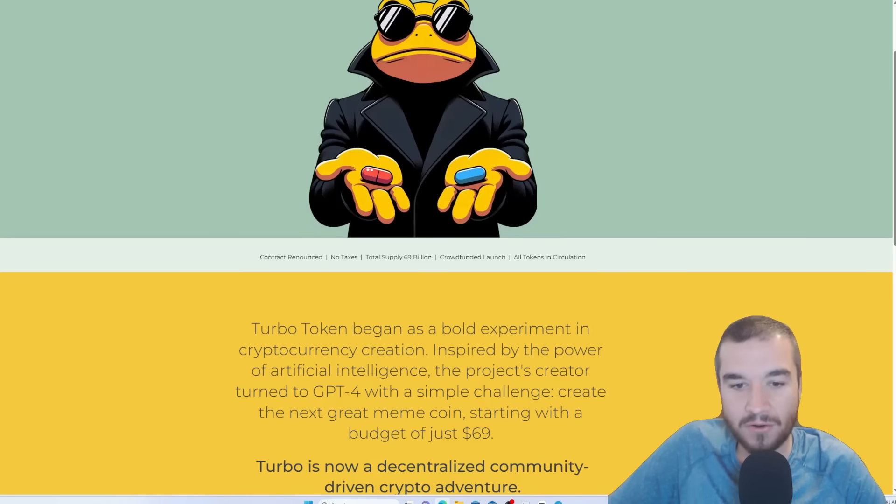
Scroll the turbotoken.io homepage describing the GPT-4 origin story.
{"action": "scroll", "scroll_direction": "up", "scroll_amount": 3}
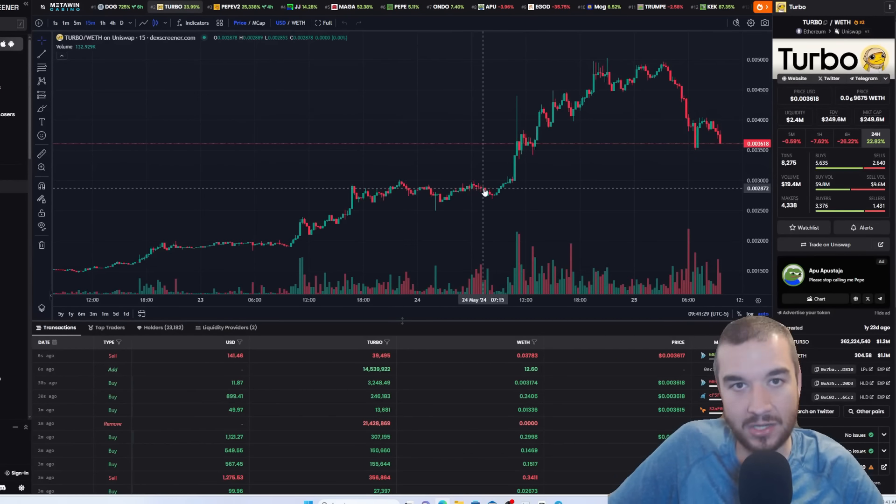
{"action": "mouse_move", "coordinate": [487, 185]}
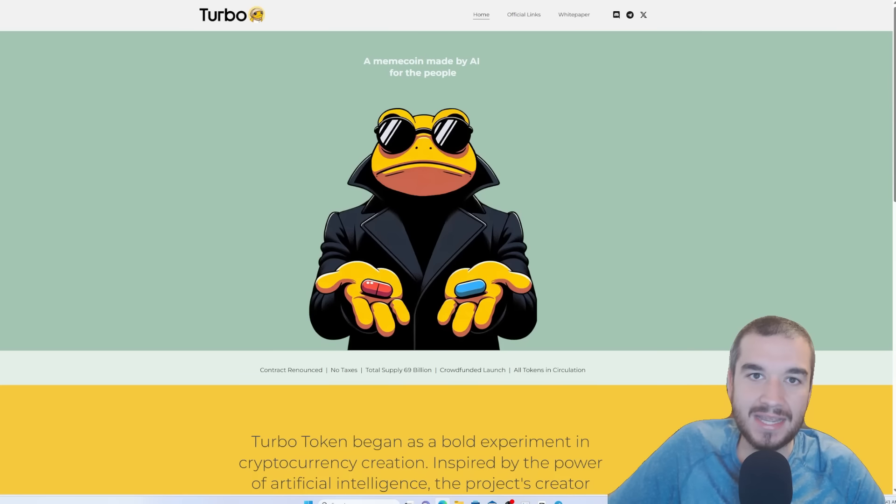
{"action": "mouse_move", "coordinate": [107, 72]}
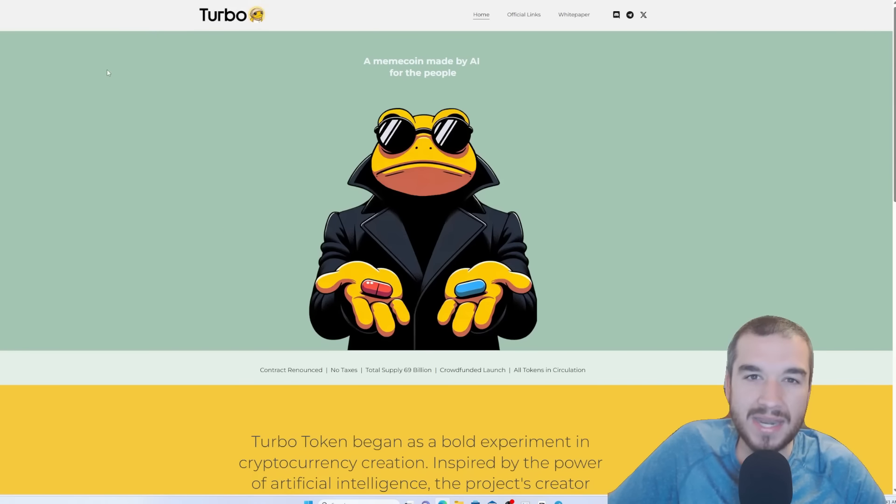